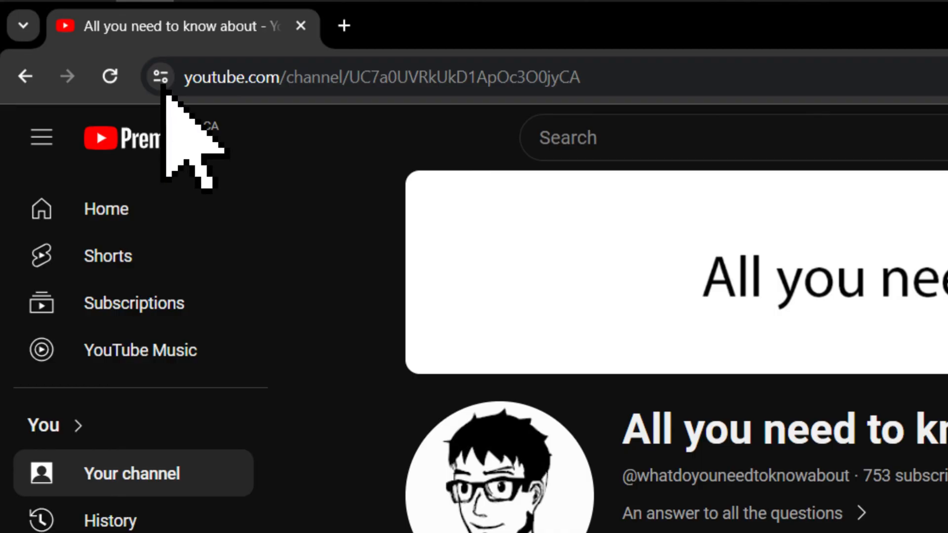
# - Bring up Basic info and scroll down to the English (India) channel name and description translation
pyautogui.click(160, 77)
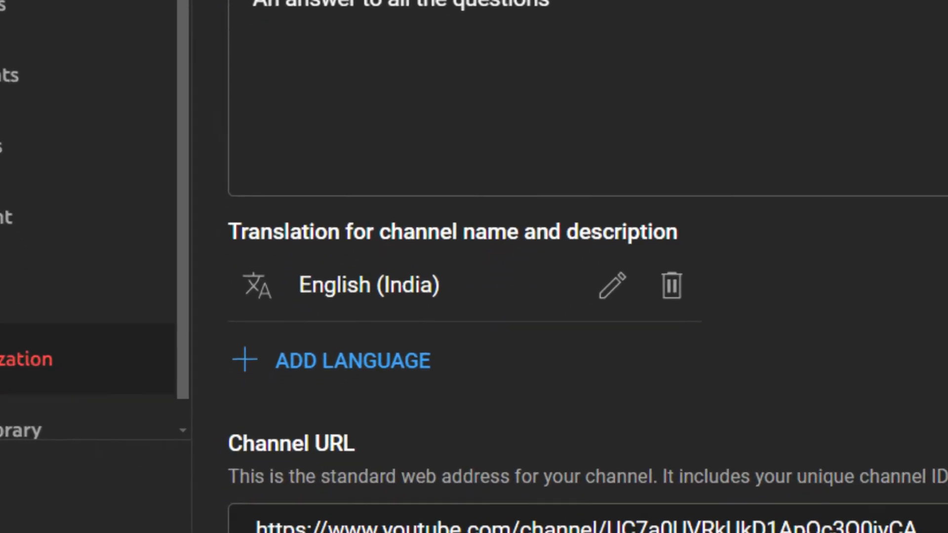
pyautogui.scroll(-3)
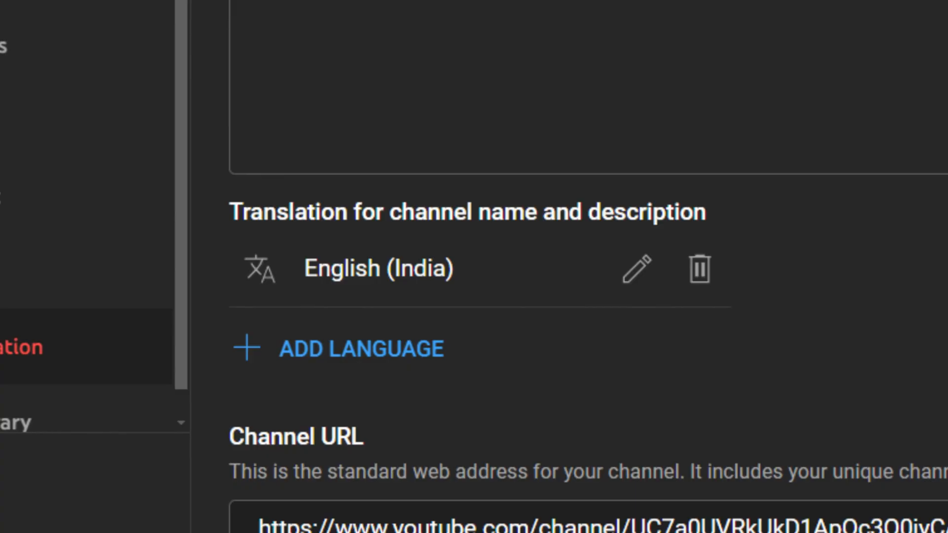